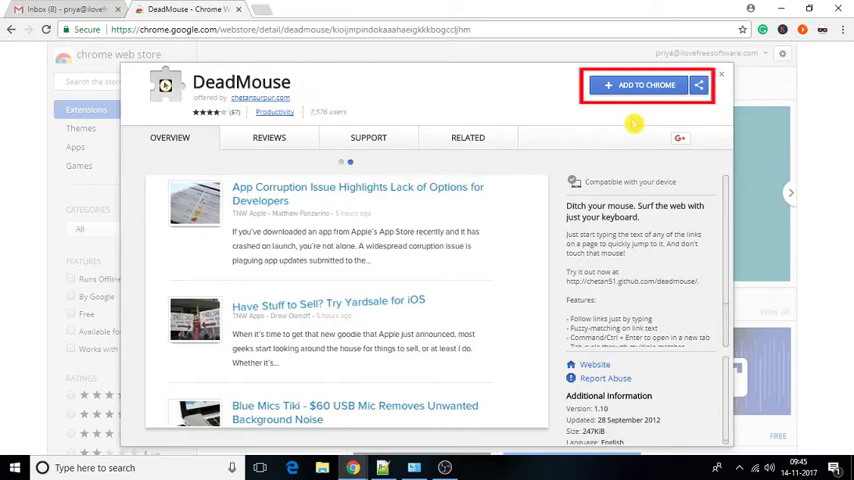
- Add the DeadMouse extension to Chrome from its Web Store page and confirm
{"action": "left_click", "coordinate": [640, 85]}
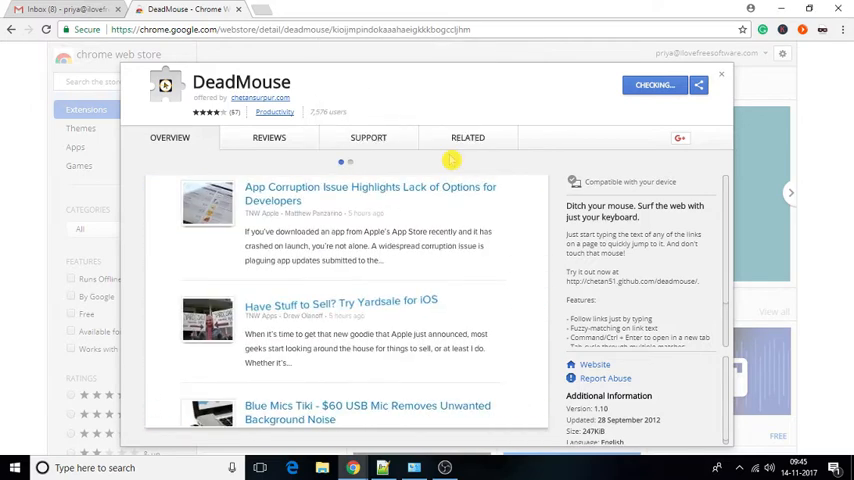
{"action": "left_click", "coordinate": [185, 9]}
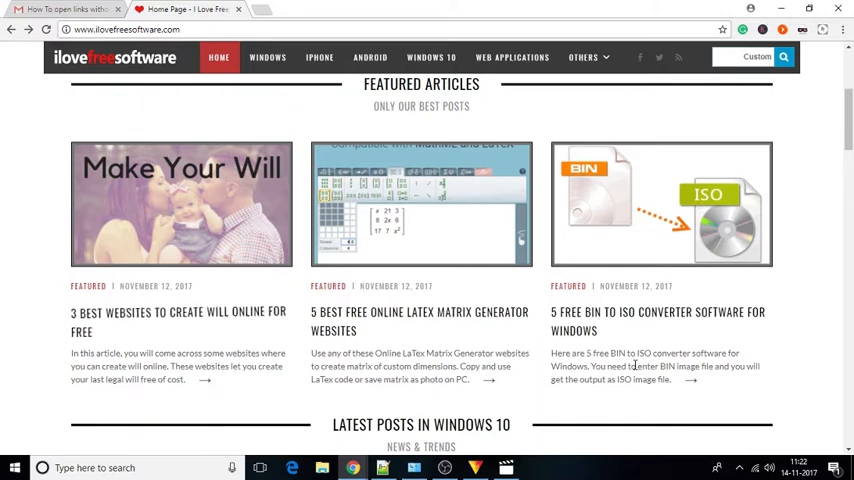
- Focus the ilovefreesoftware home page so link text can be typed
{"action": "left_click", "coordinate": [177, 321]}
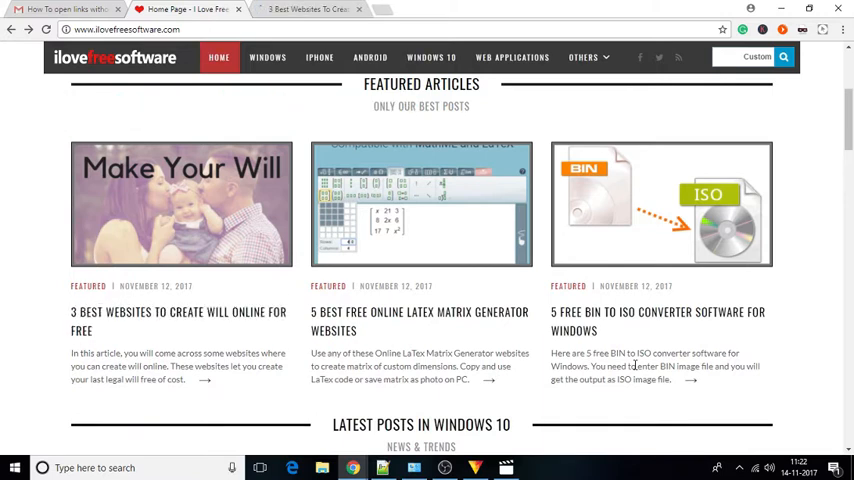
{"action": "mouse_move", "coordinate": [305, 9]}
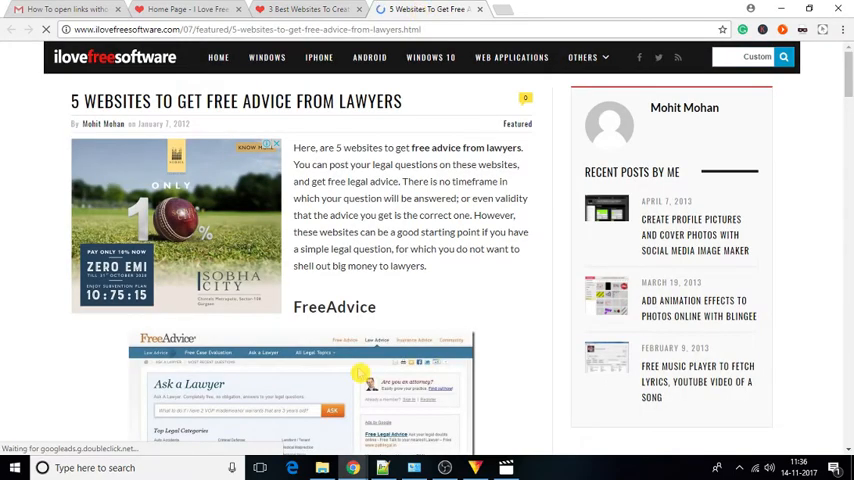
- Switch to the will-writing article tab and select the page to follow its lawyers-advice link
{"action": "left_click", "coordinate": [303, 9]}
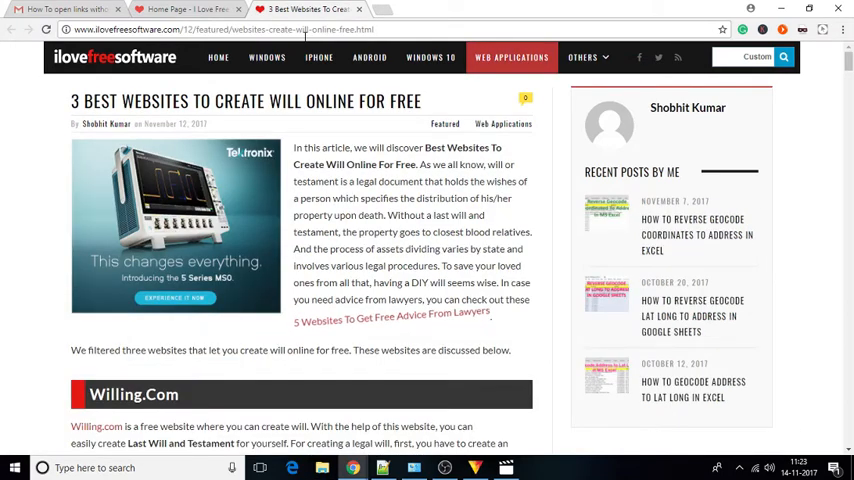
{"action": "left_click", "coordinate": [391, 312]}
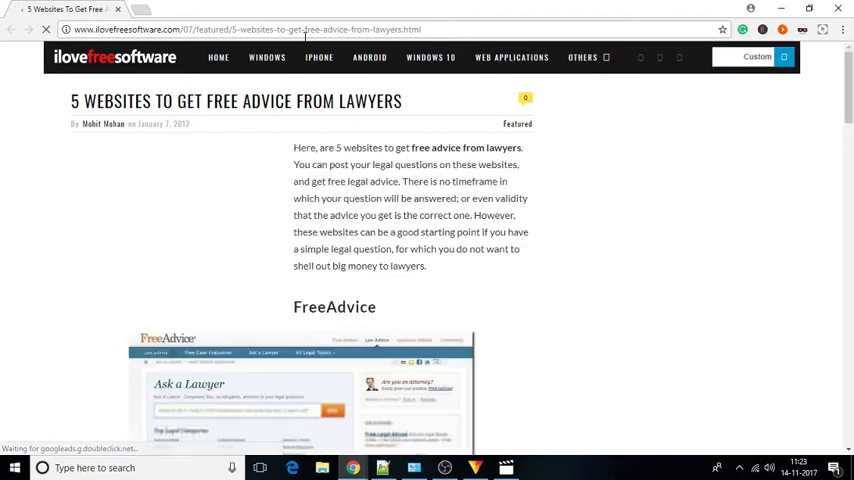